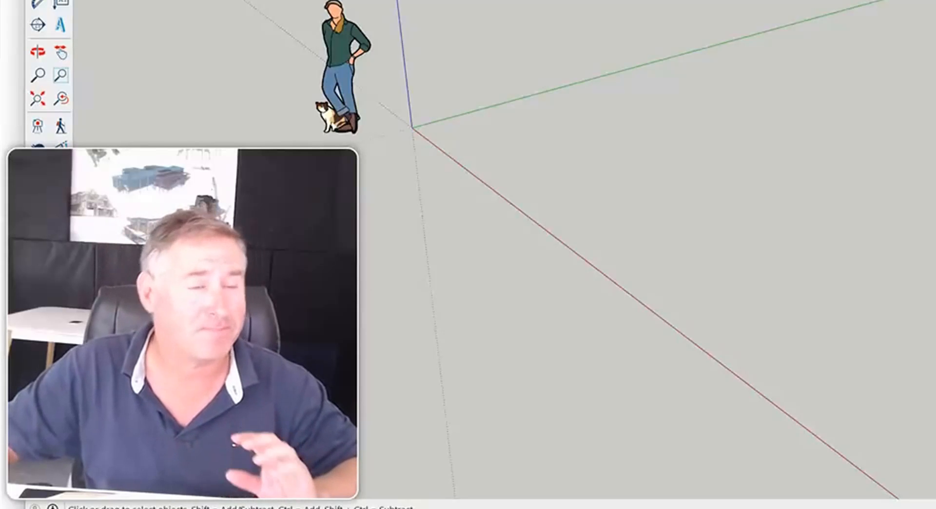
Step: Draw a rectangle on the ground plane and pull it up into a thick block
click(38, 49)
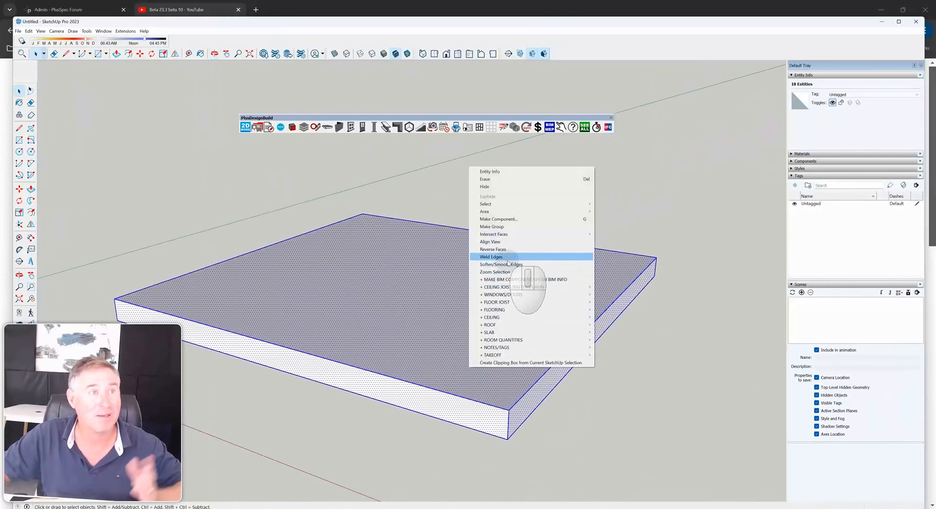
mouse_move(516, 226)
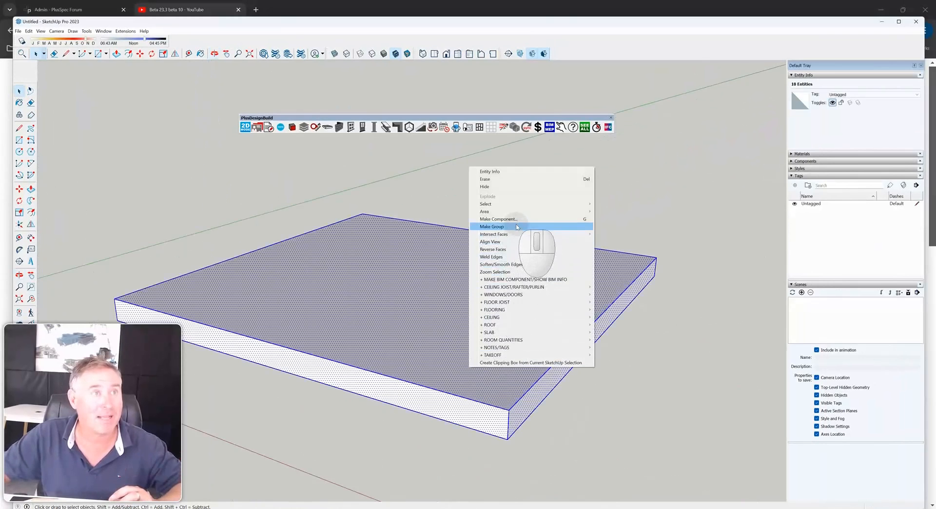
Step: Group the block's loose geometry into a single group
click(492, 227)
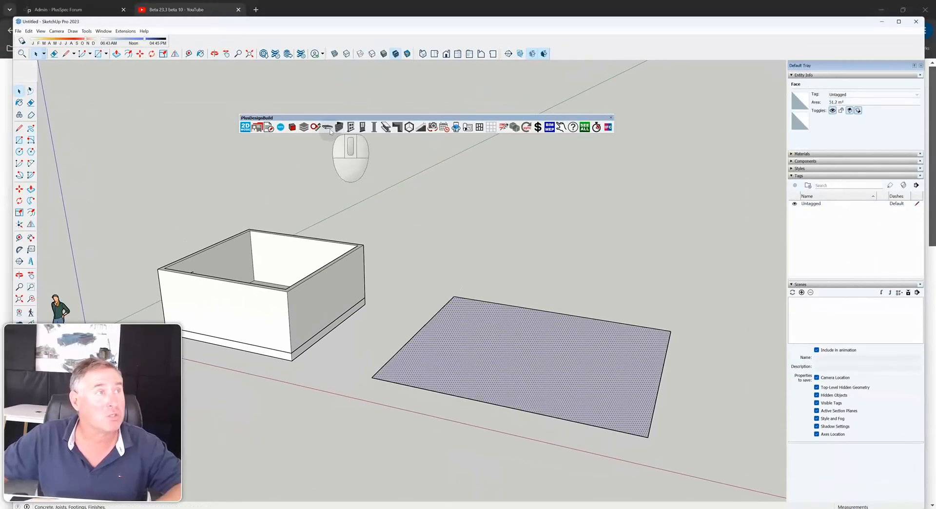
Step: Set the PlusSpec Slab Tool mode to Above Face/Points for a 100 mm reinforced slab
click(328, 127)
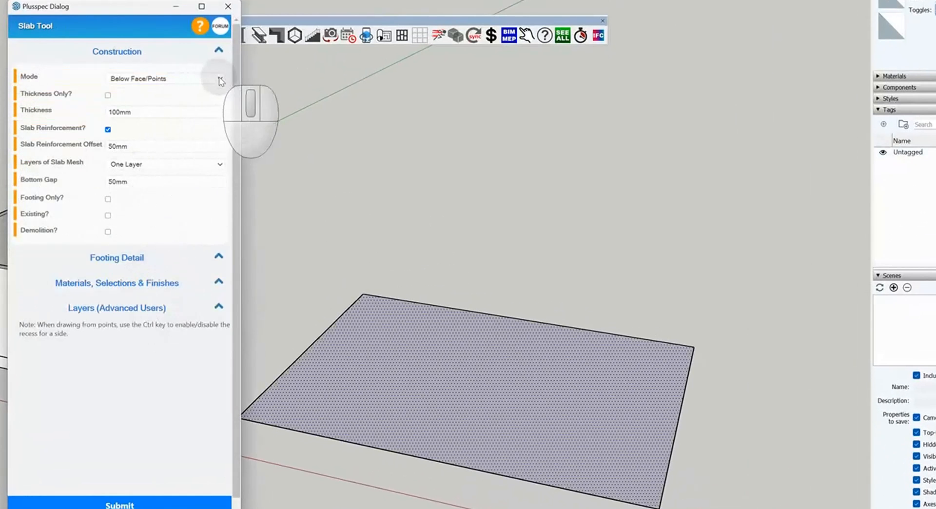
click(164, 78)
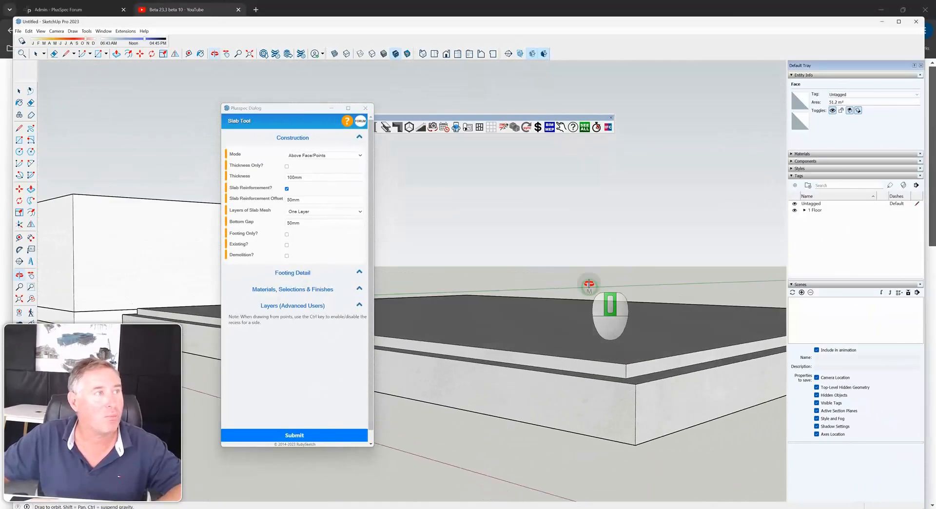
Step: Hide the 16_SLAB tag under 1 Floor to expose the slab's reinforcement mesh and footing cages
click(293, 273)
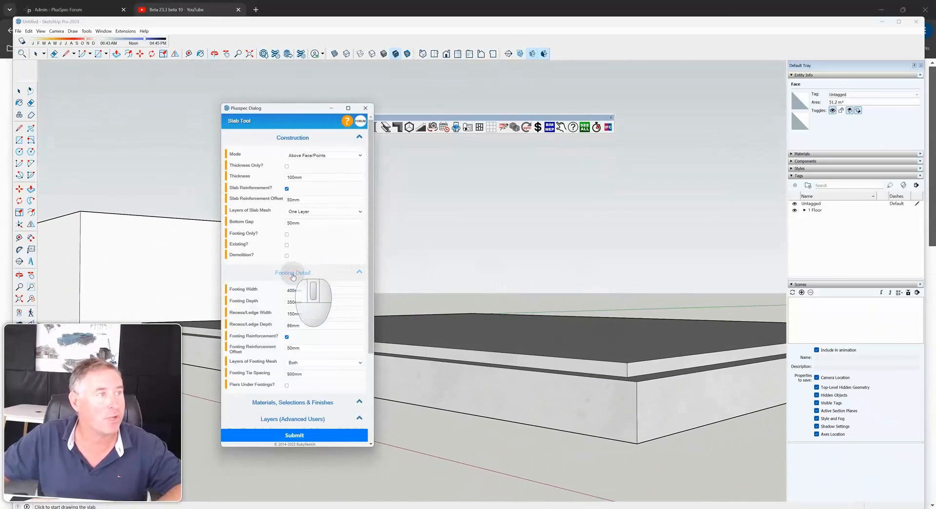
click(292, 273)
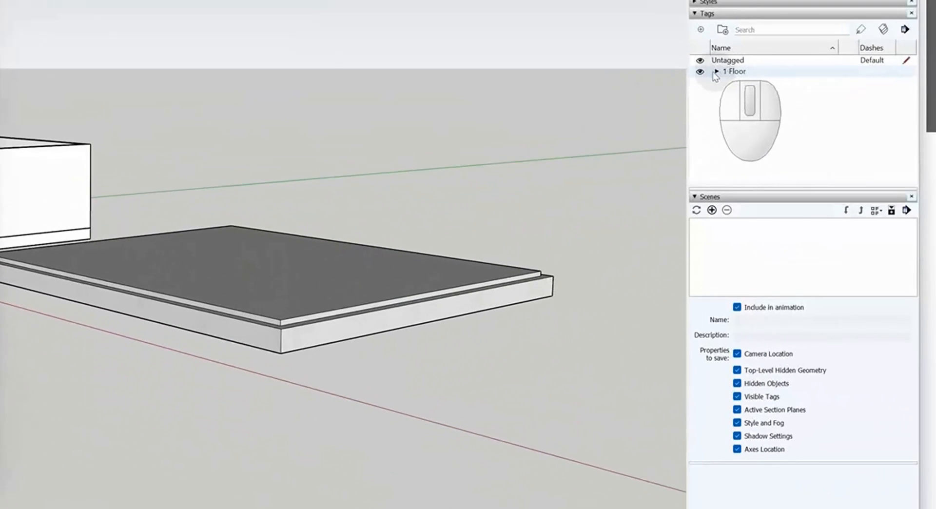
click(699, 72)
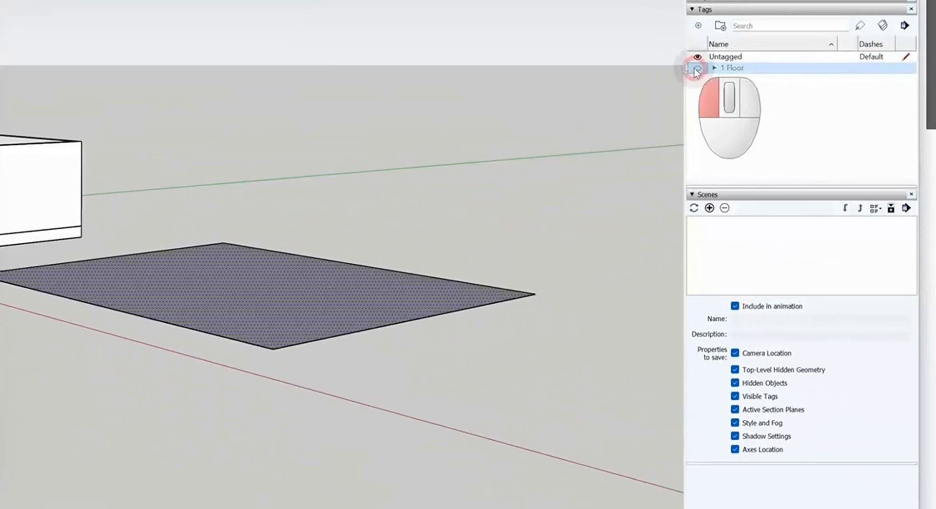
click(713, 67)
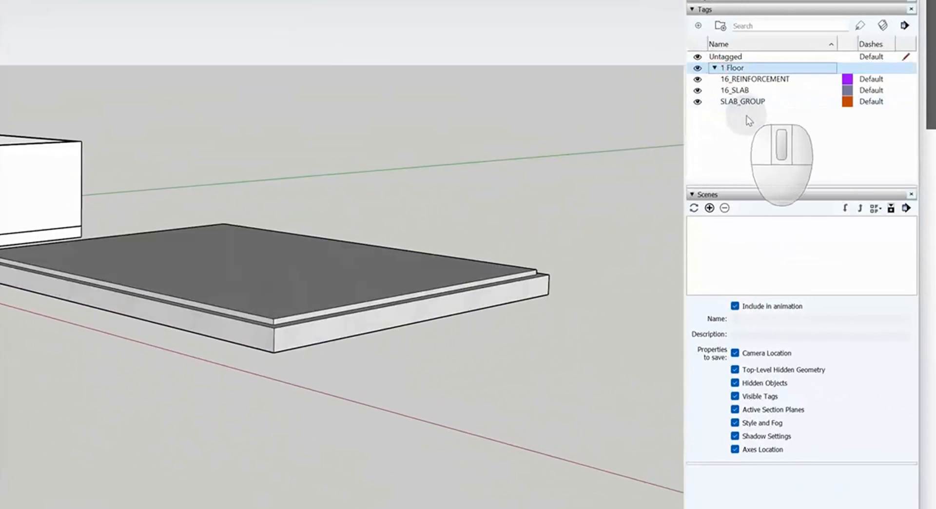
click(698, 90)
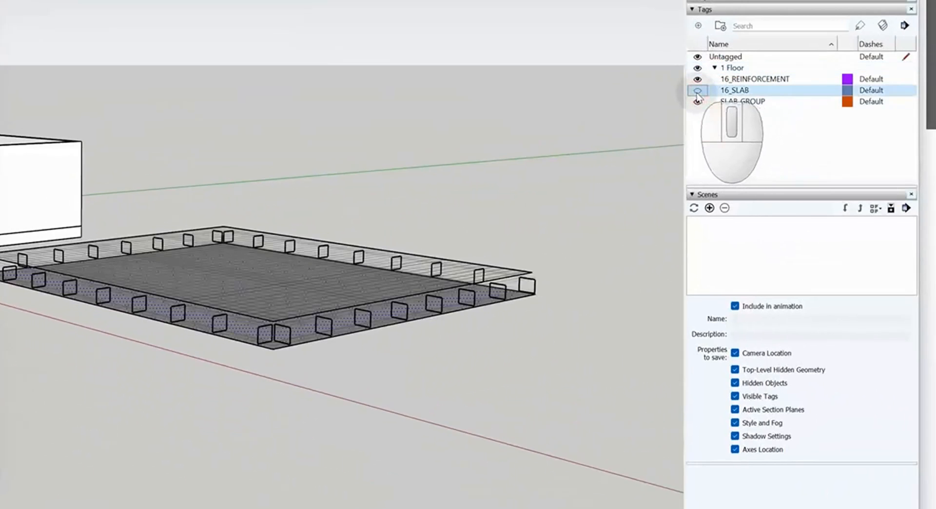
click(698, 89)
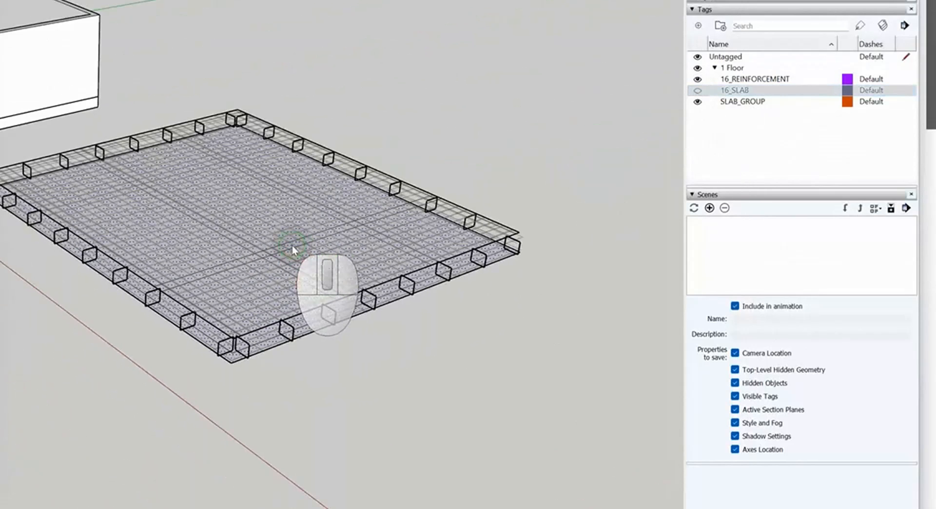
mouse_move(566, 96)
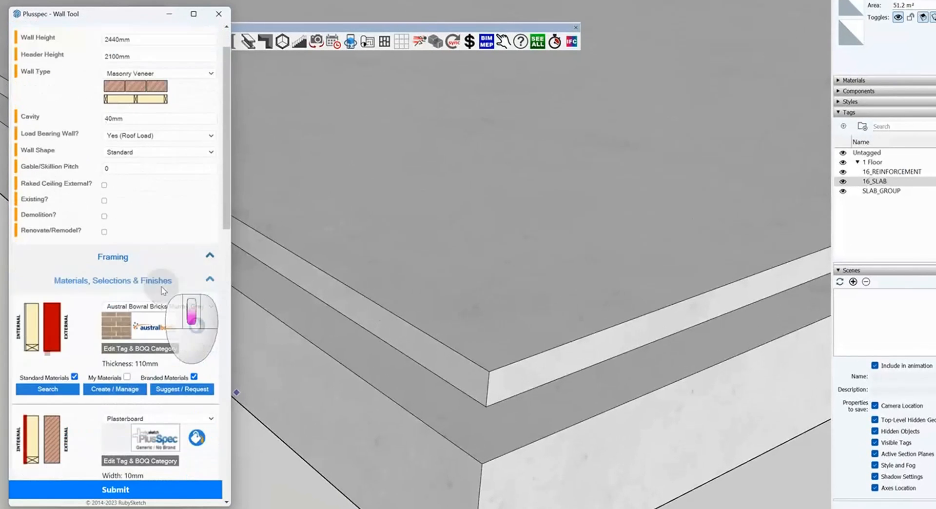
Step: Set External Clad Step Down (For Concrete & Joists) to 86 under Cladding/Lining Overrides
scroll(down, 3)
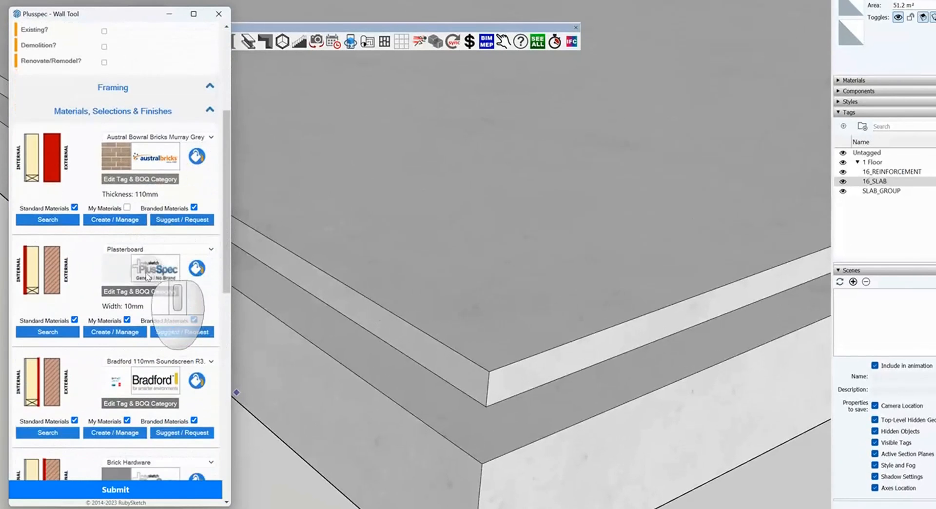
scroll(down, 3)
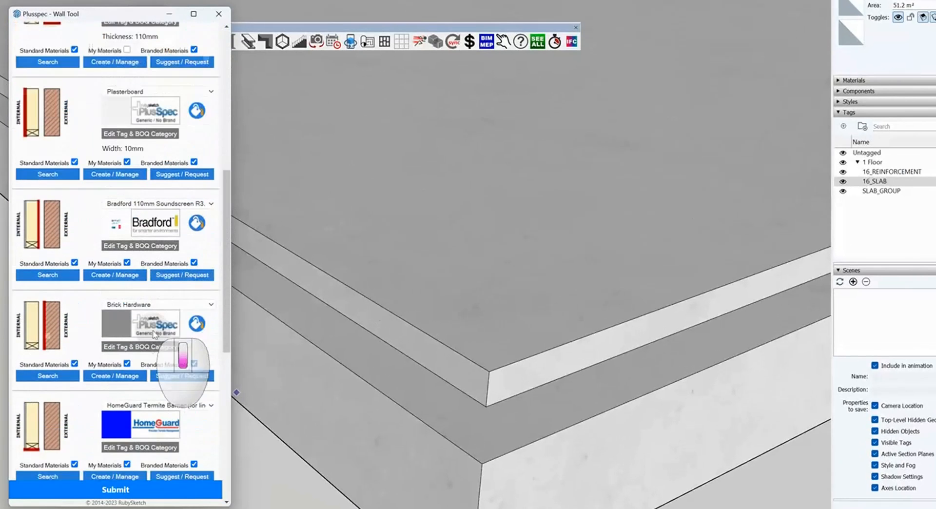
scroll(down, 3)
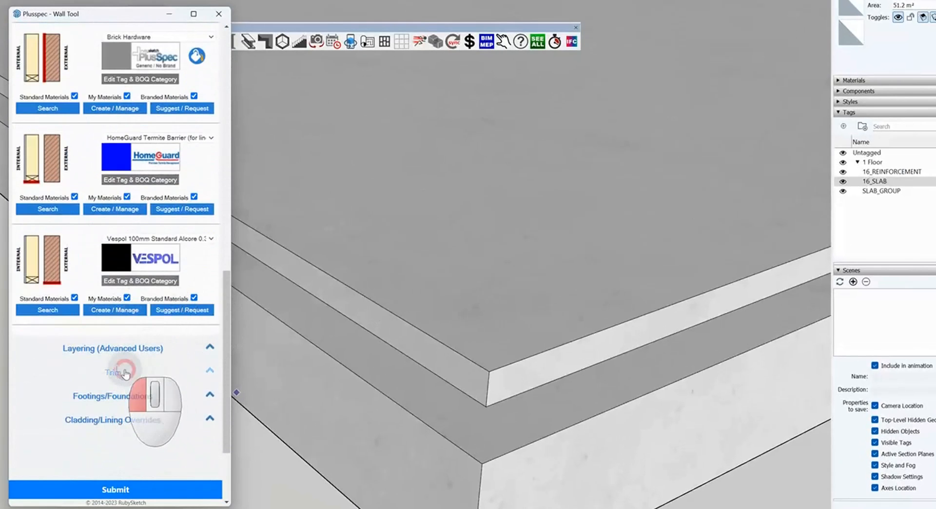
click(112, 372)
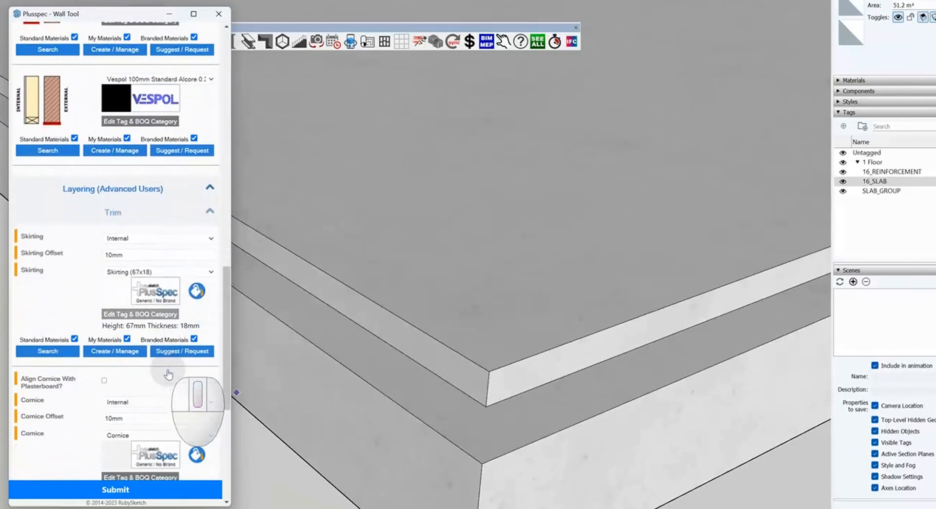
scroll(down, 3)
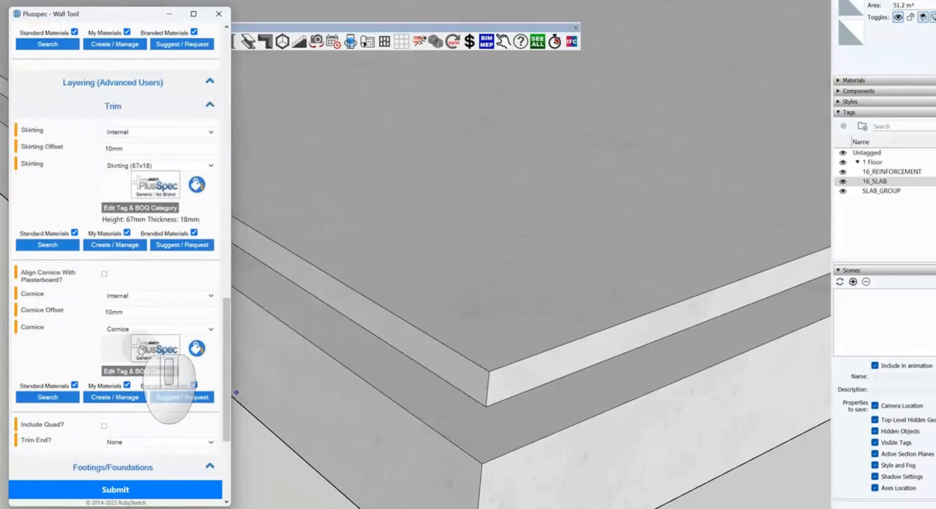
scroll(down, 3)
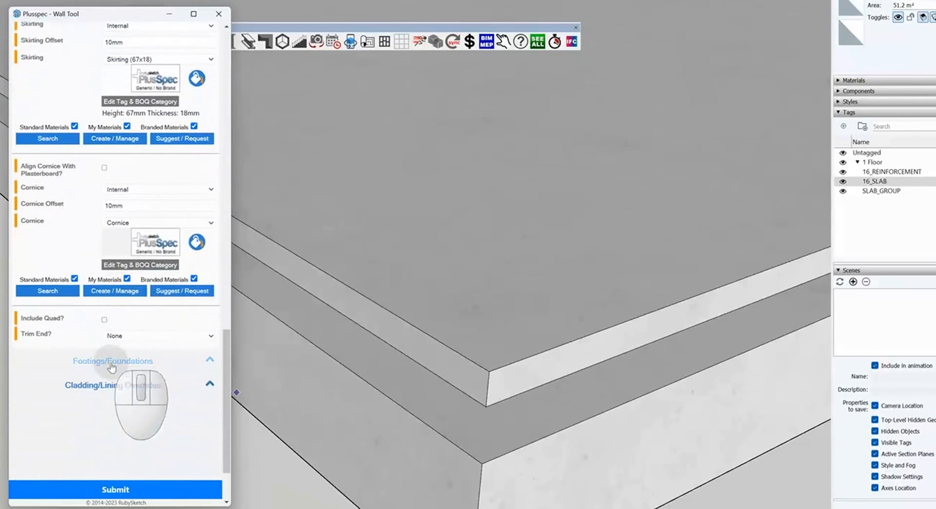
click(112, 385)
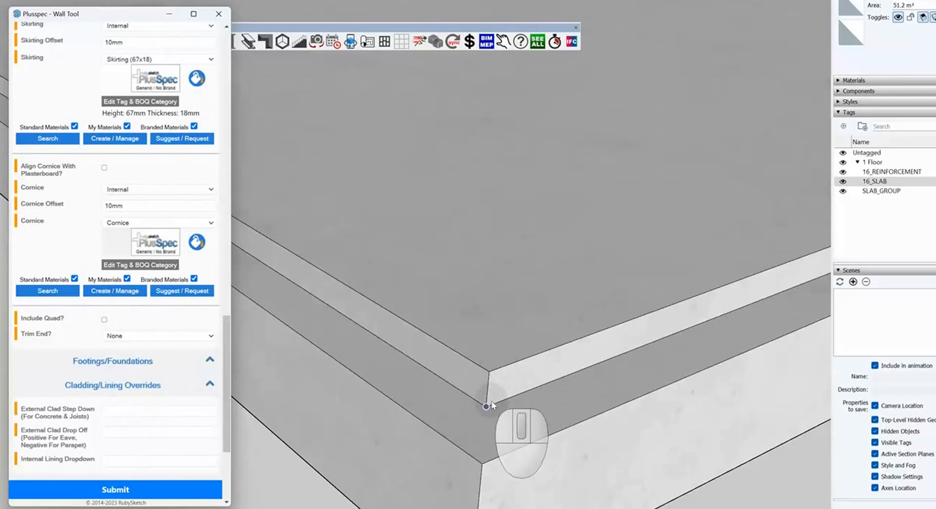
mouse_move(71, 418)
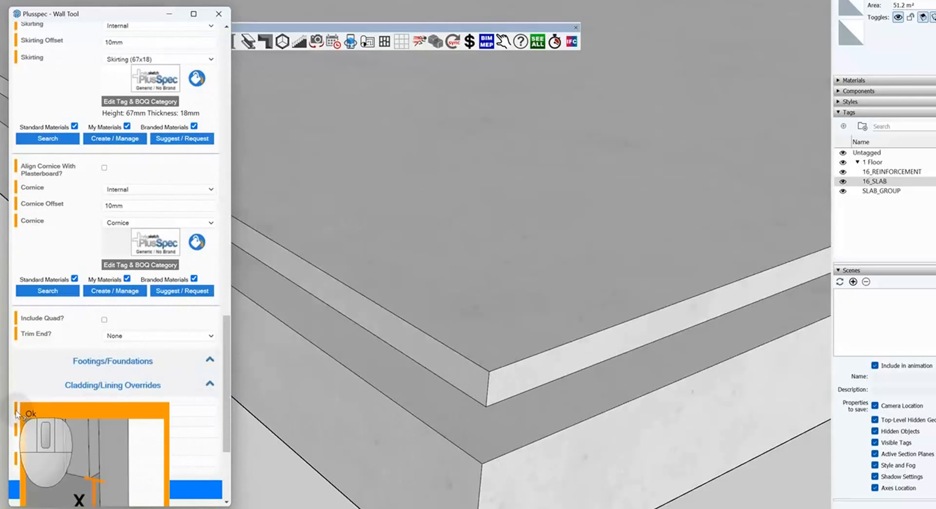
scroll(down, 3)
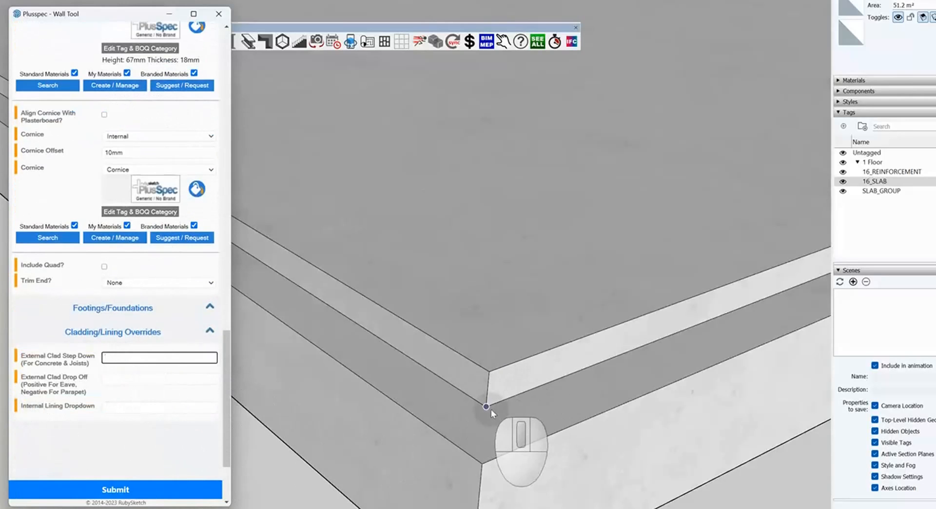
text(8)
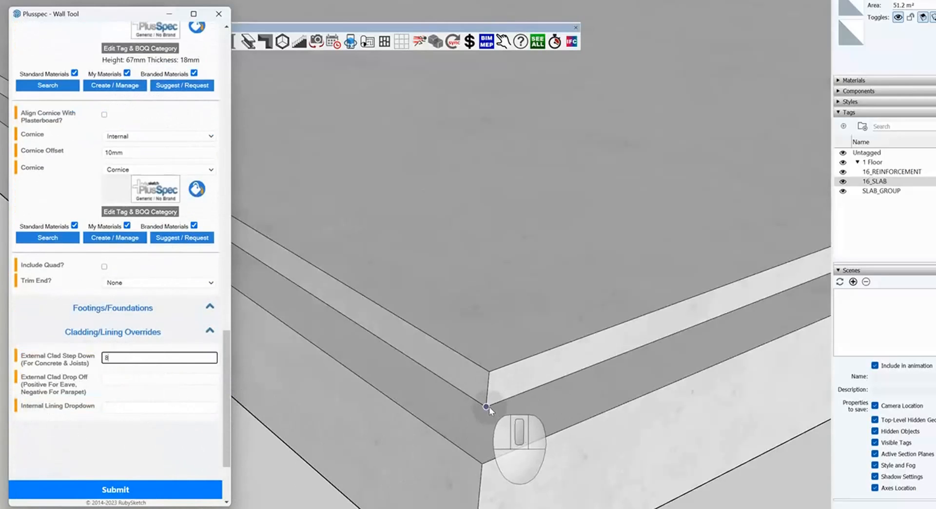
text(6)
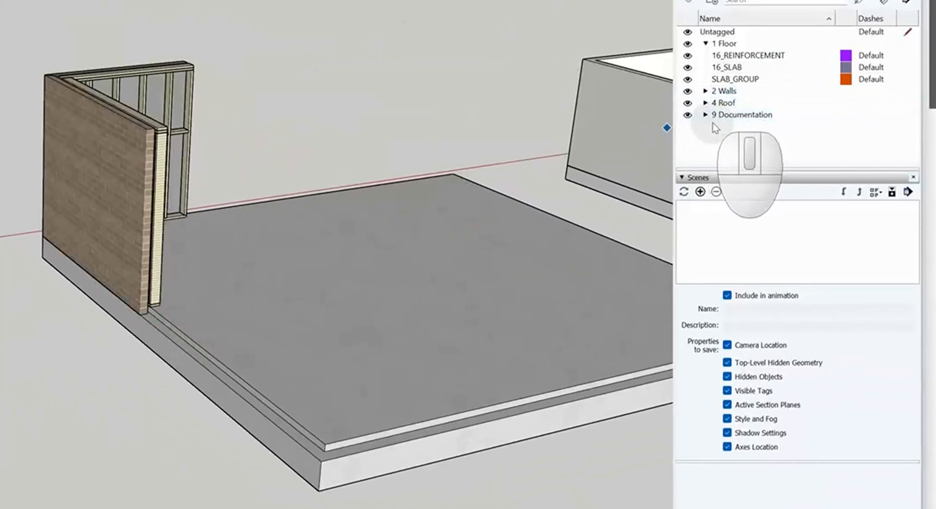
Step: Draw the brick veneer wall along the slab edge and start the takeoff preferences for the entire model
click(723, 91)
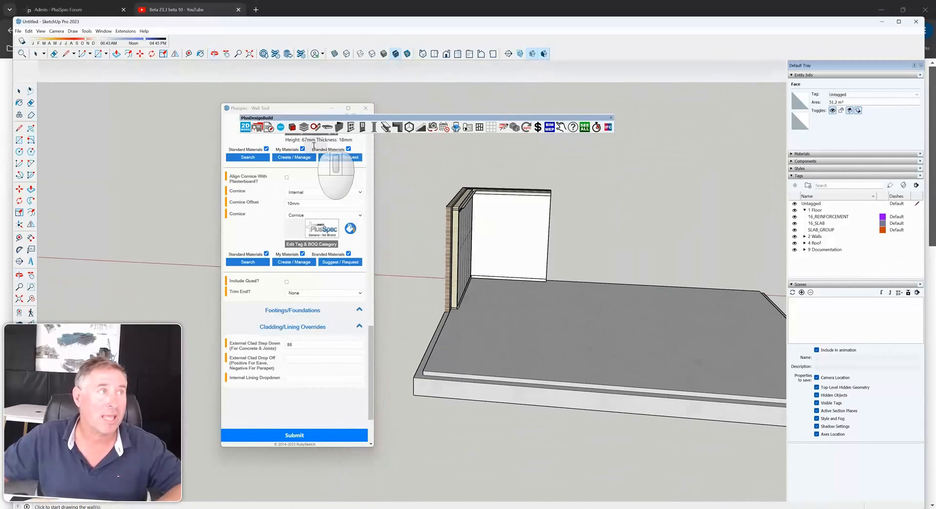
click(365, 108)
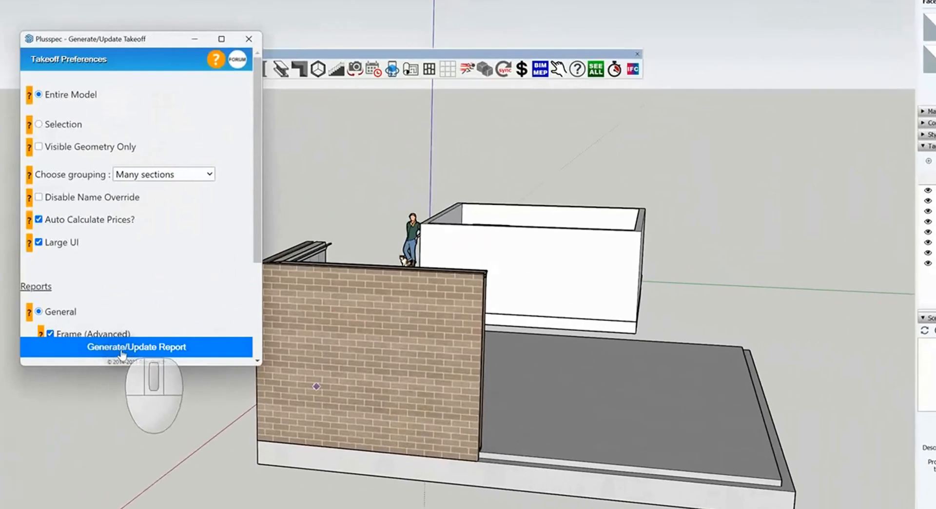
Step: Generate the takeoff report and expand Pest Control termite barrier and Slabs & Footings reinforcement items
click(137, 347)
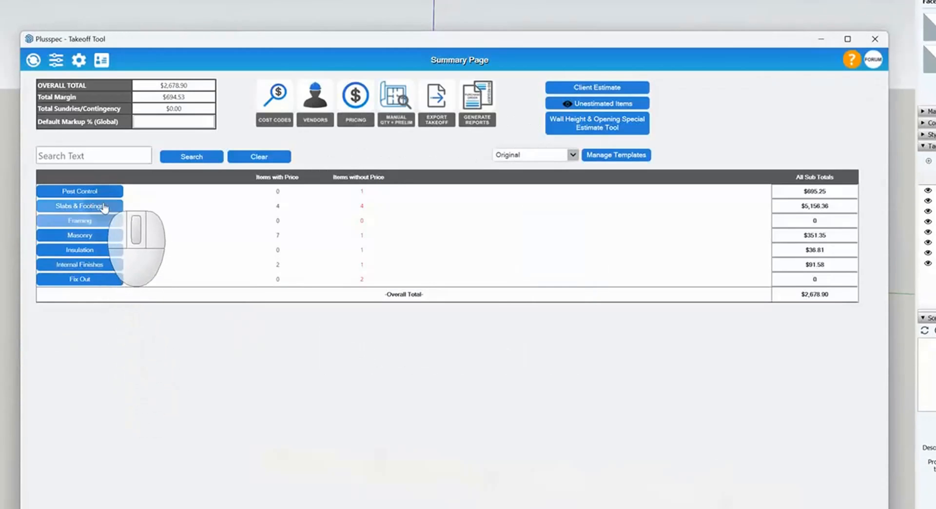
click(79, 191)
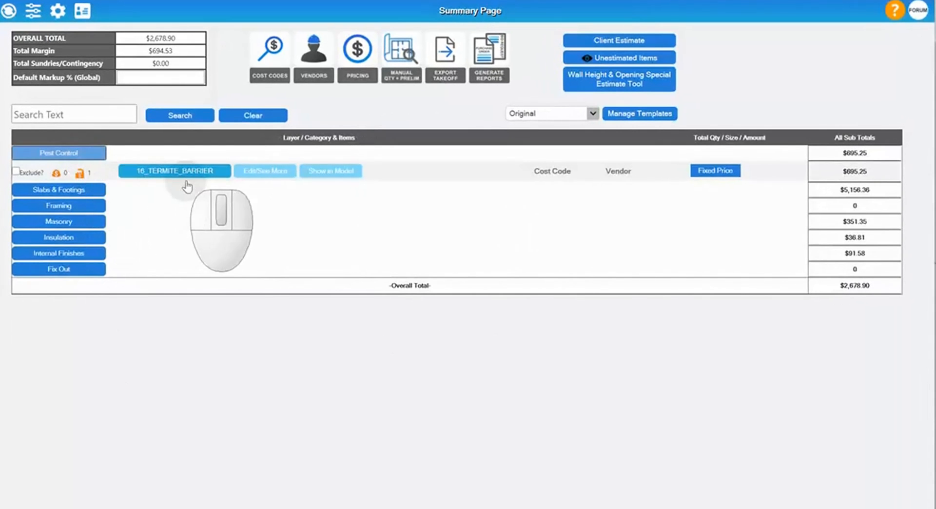
click(173, 170)
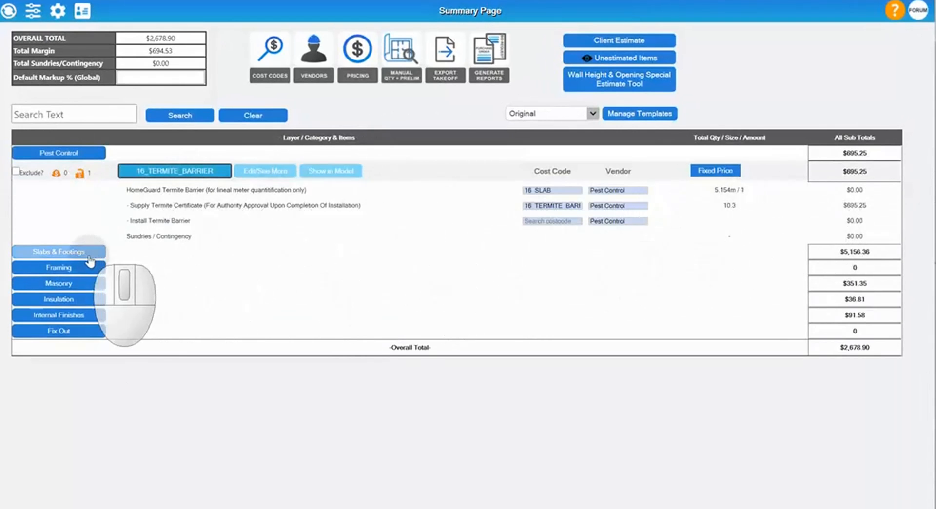
click(57, 252)
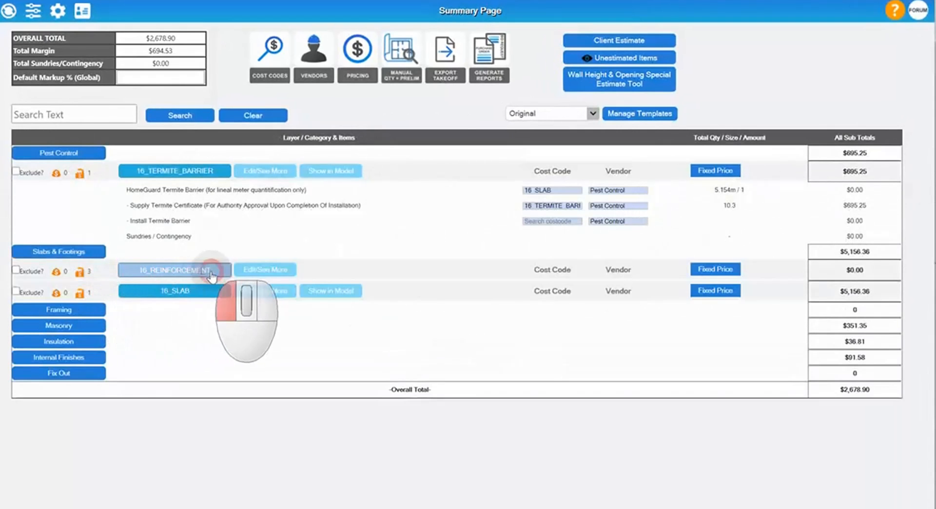
click(174, 269)
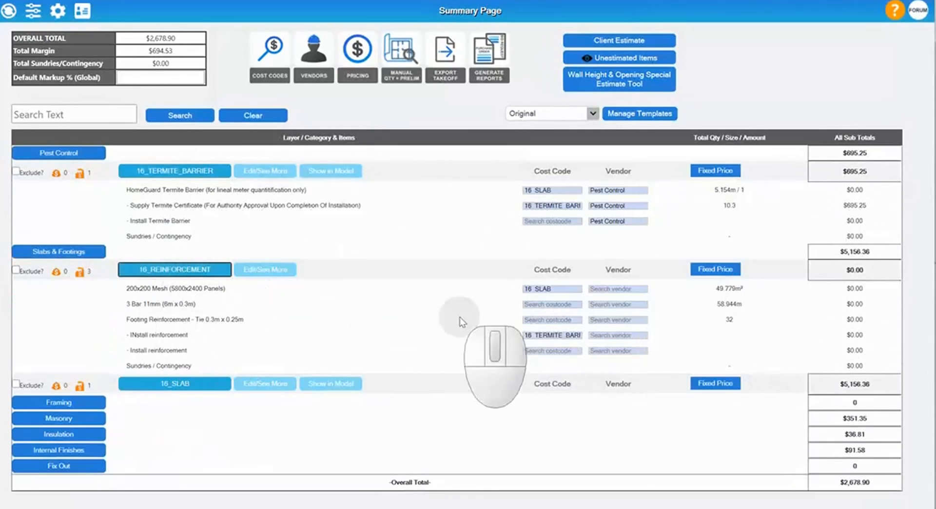
Step: Review the Adv. Framing page's per-wall timber lengths for Wall #1 and Wall #2
click(59, 402)
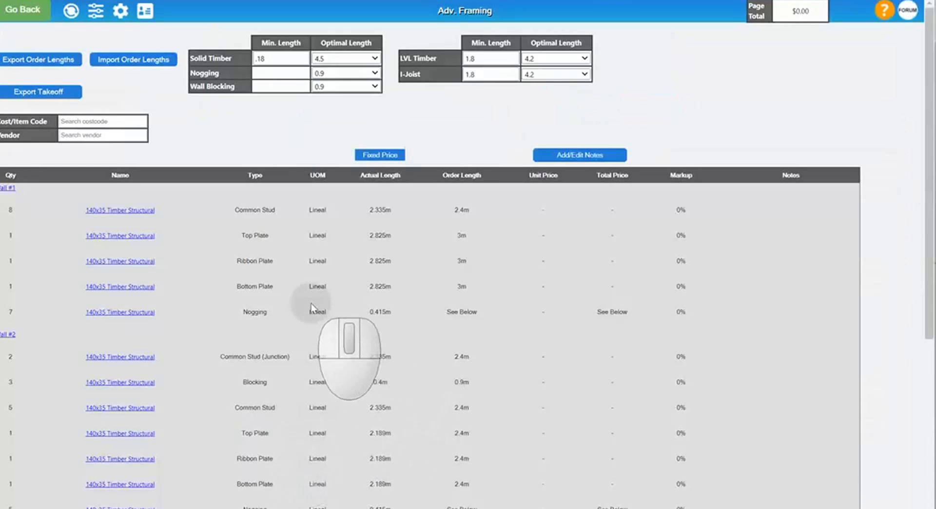
scroll(down, 3)
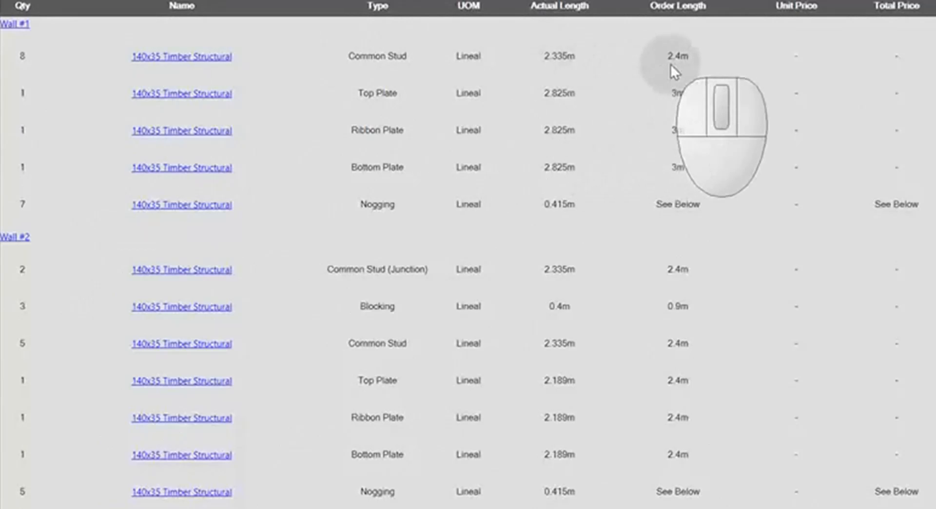
mouse_move(349, 142)
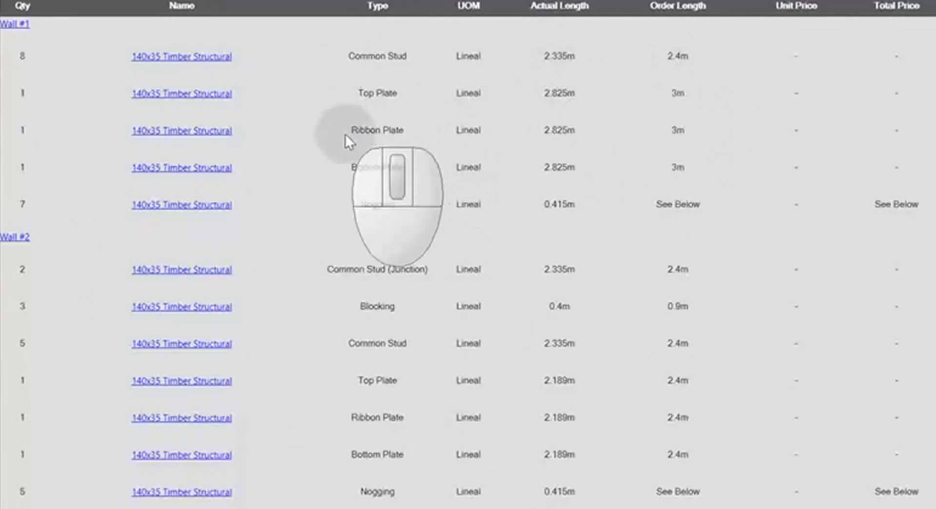
scroll(down, 3)
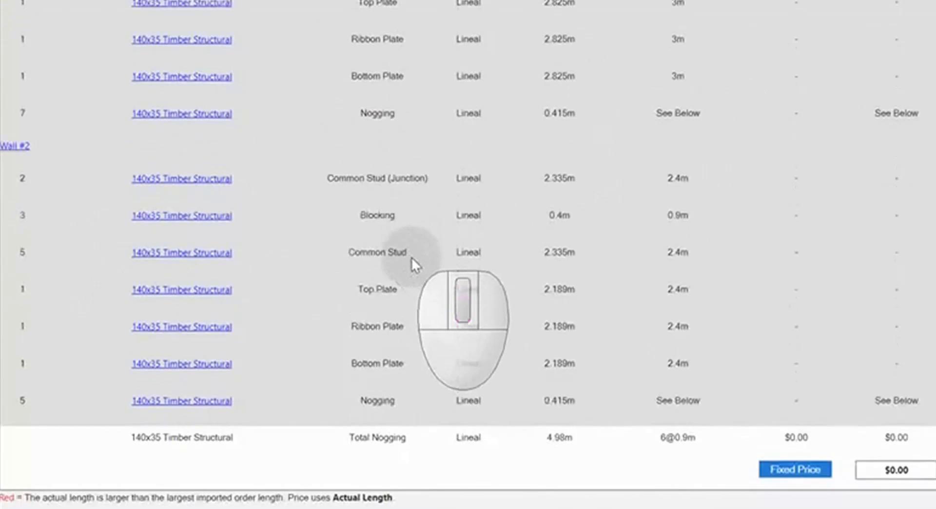
scroll(down, 3)
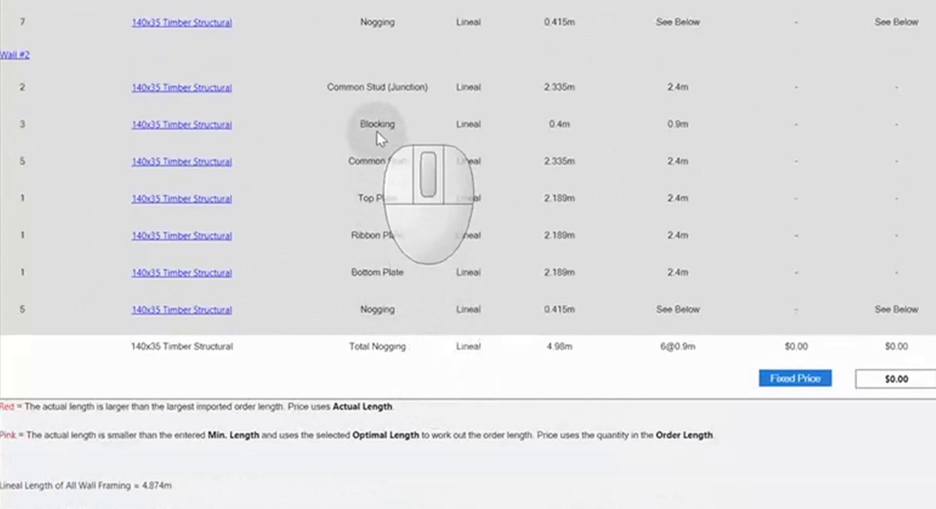
scroll(down, 3)
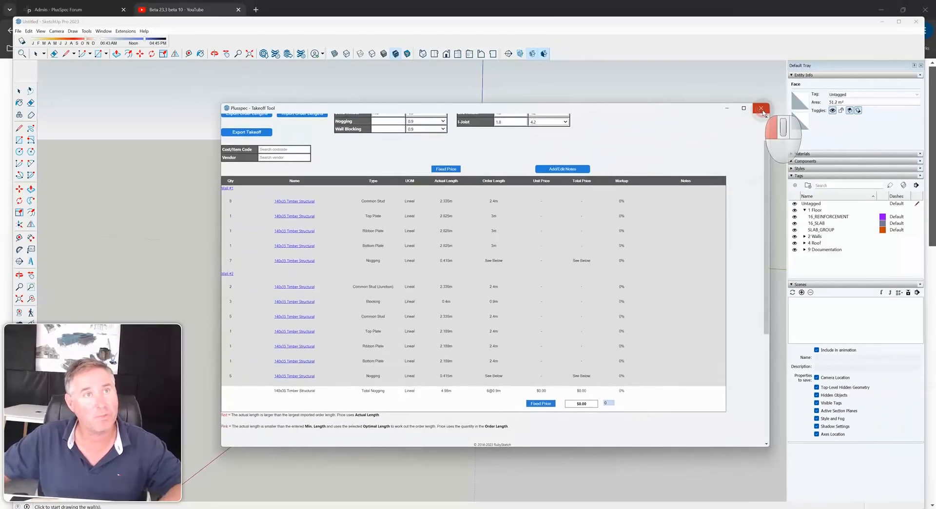
Step: Close the takeoff window and orbit to view the brick wall on the slab
click(762, 108)
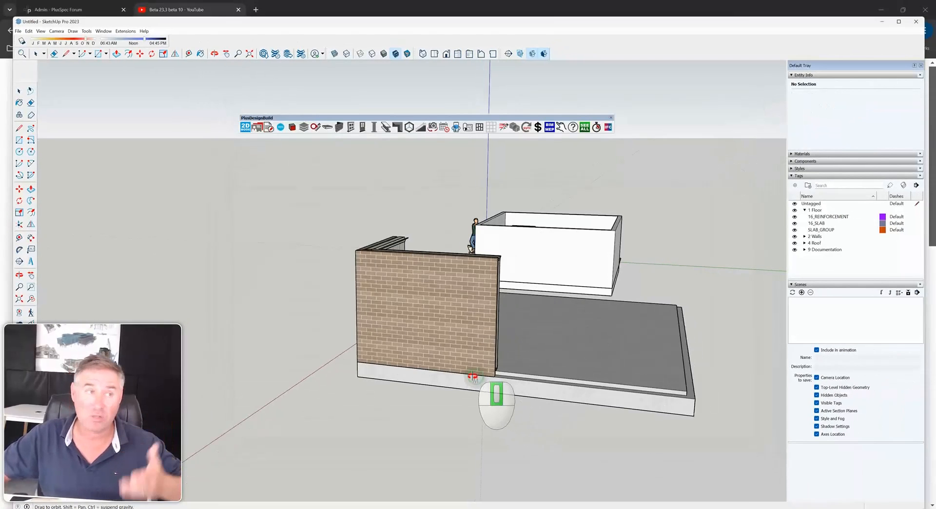
drag(495, 388, 478, 412)
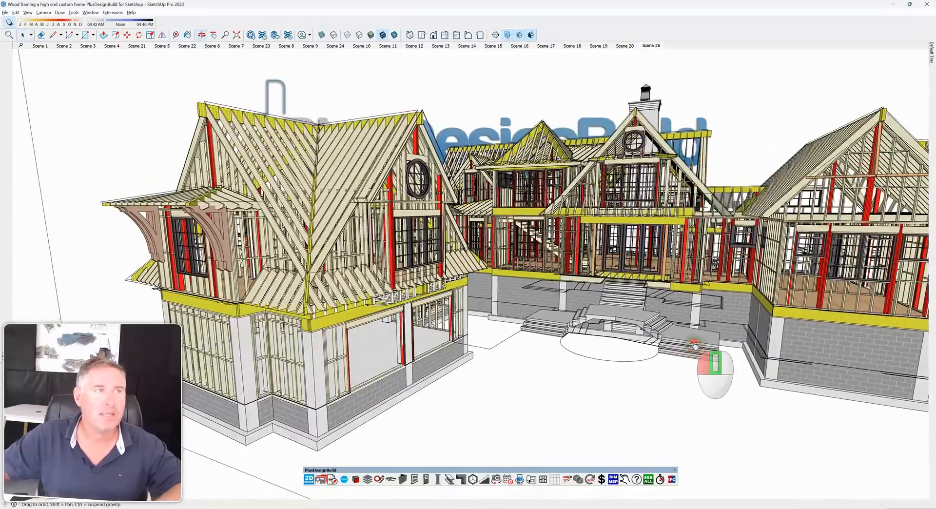
drag(694, 345, 820, 331)
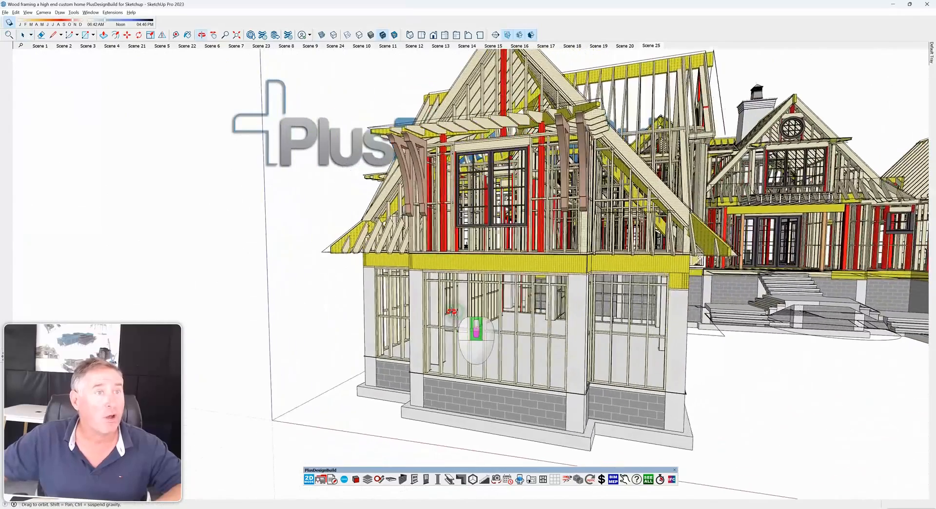
drag(478, 328, 507, 370)
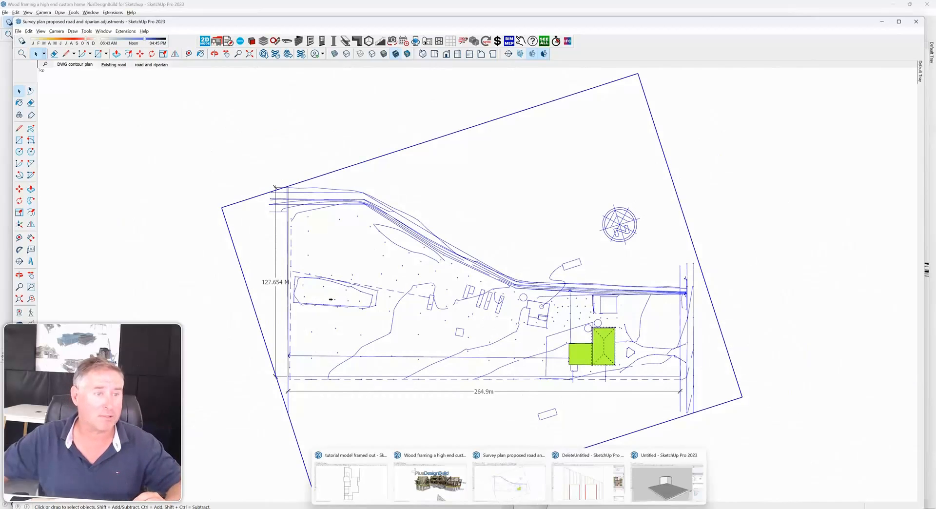
Step: Return to the untitled slab model and orbit around the brick veneer wall corner
click(667, 480)
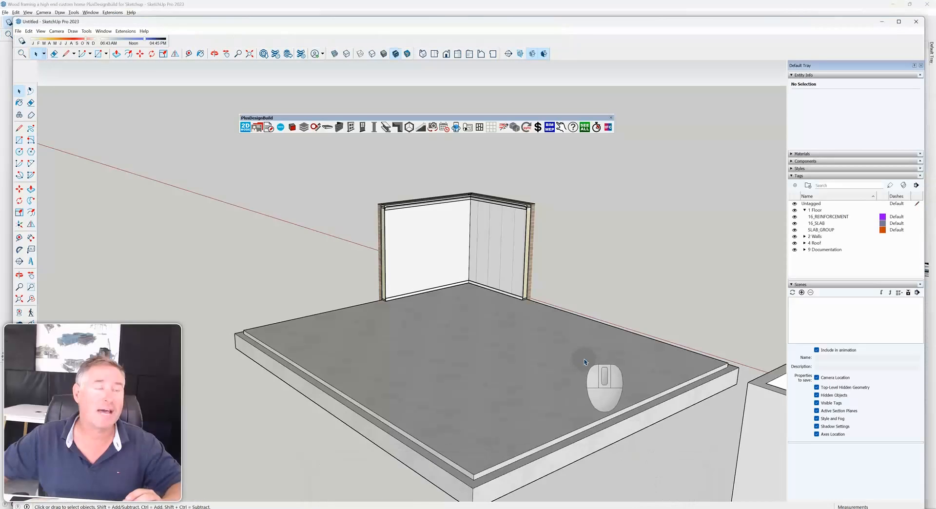
drag(585, 361, 546, 341)
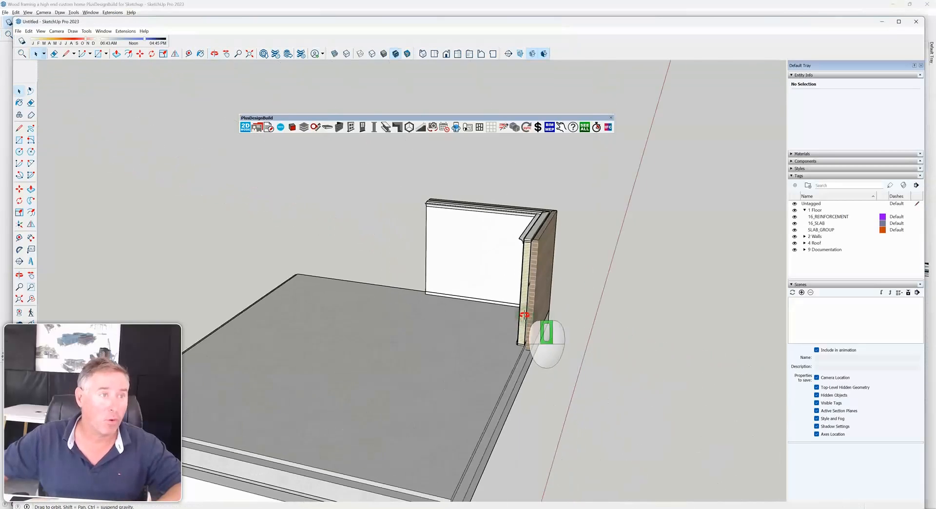
drag(525, 316, 515, 301)
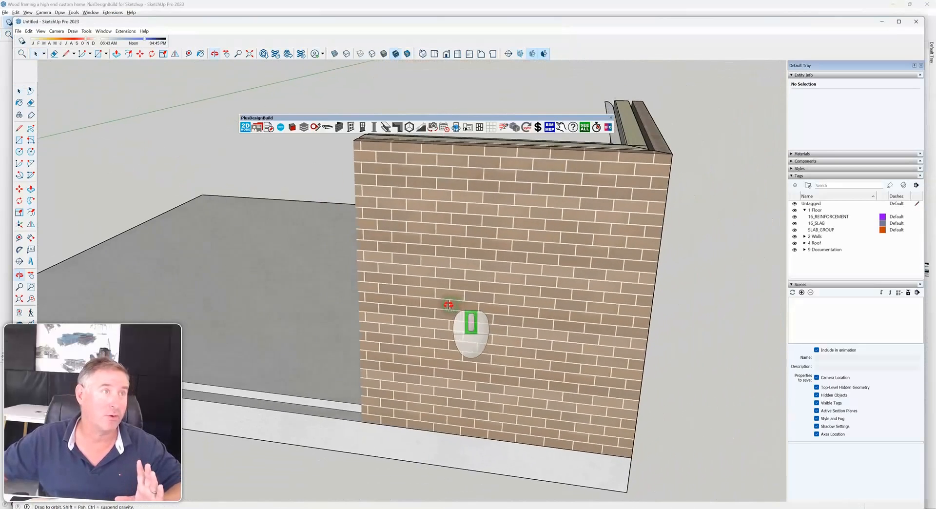
drag(472, 332, 376, 250)
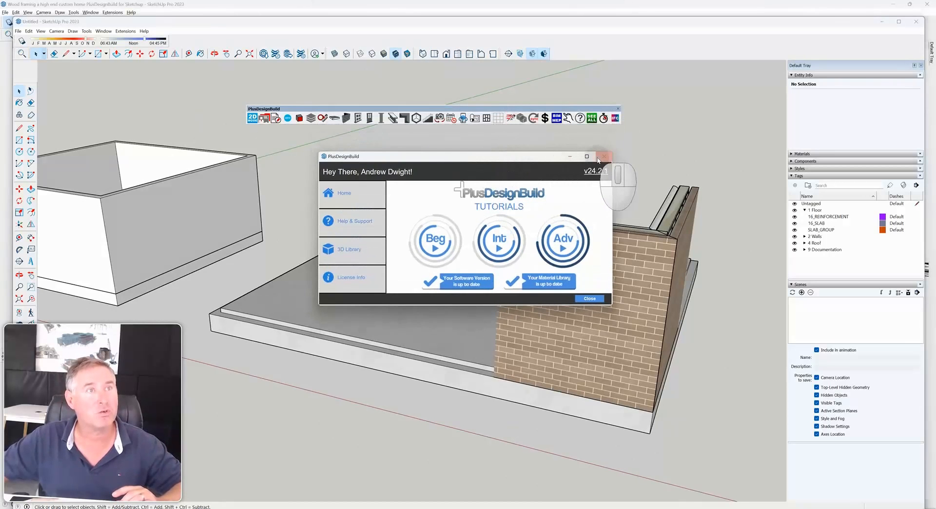
Step: Open the Demonstration Model example via Help & Support, discarding Untitled and accepting the recovered version
click(602, 156)
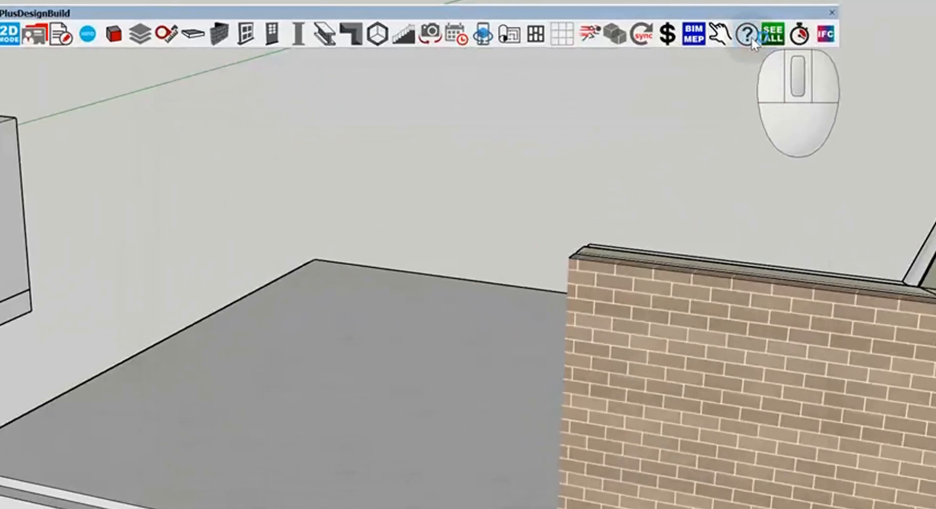
click(744, 34)
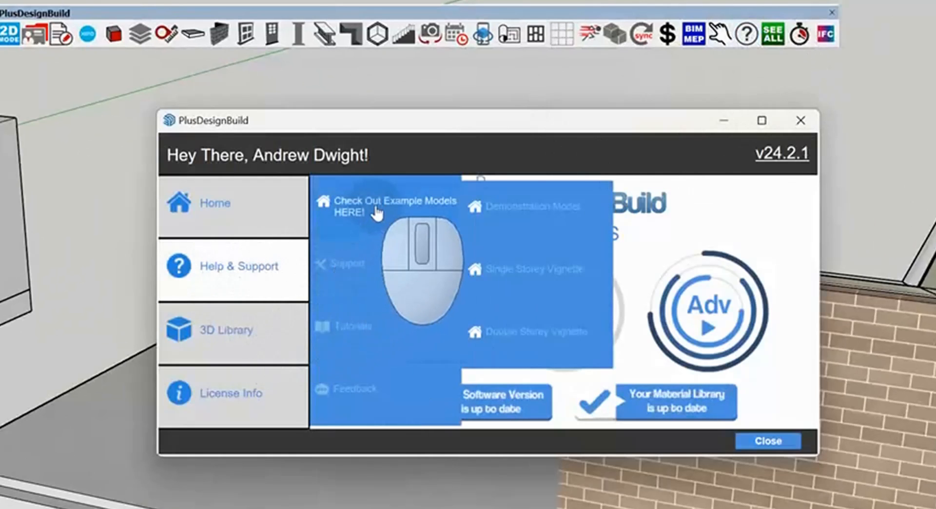
mouse_move(524, 210)
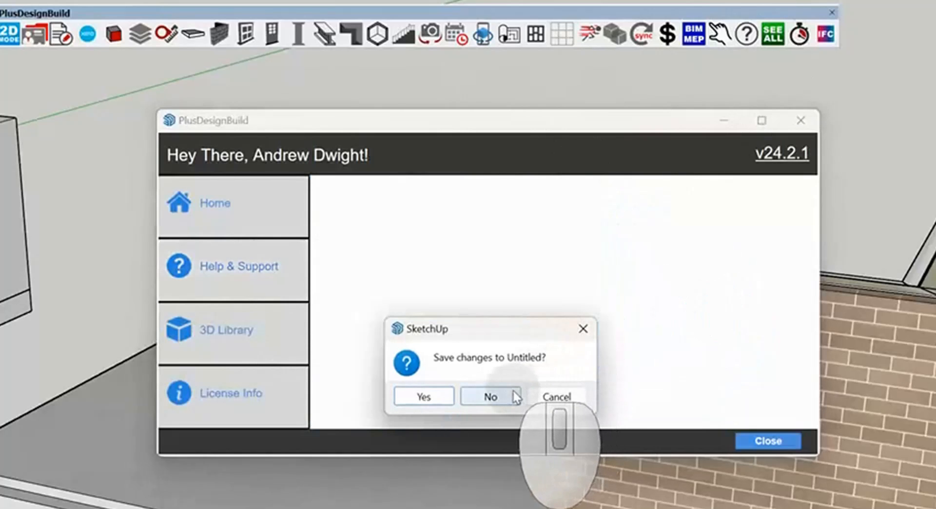
click(490, 396)
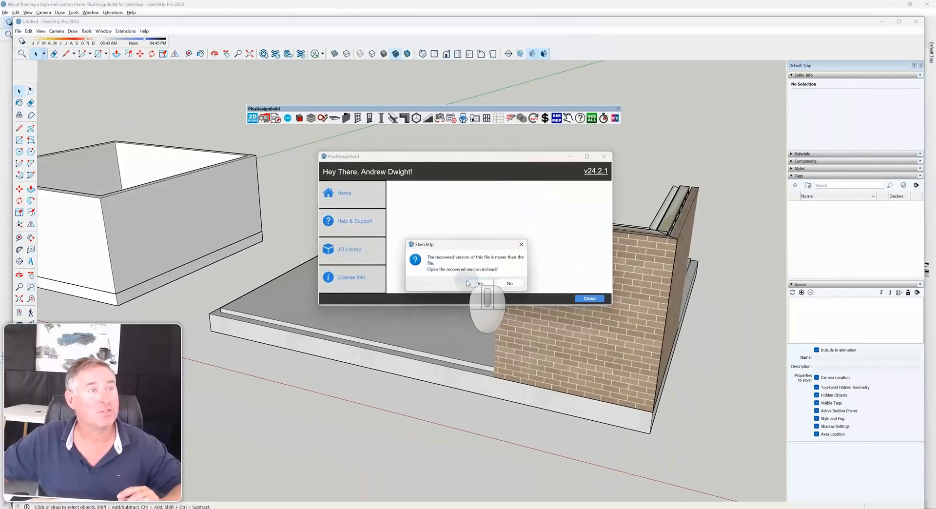
click(480, 282)
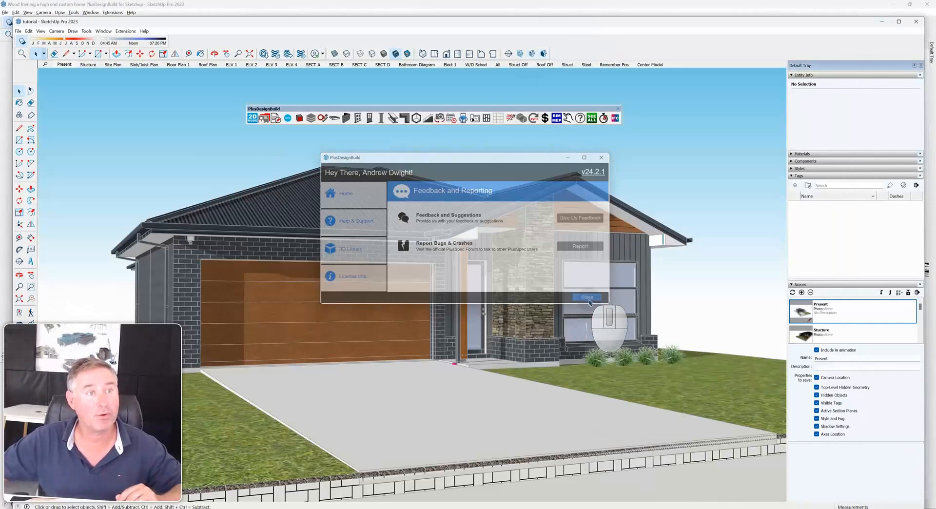
Step: Dismiss the PlusDesignBuild window and show the Structure scene with timber and steel framing
click(587, 298)
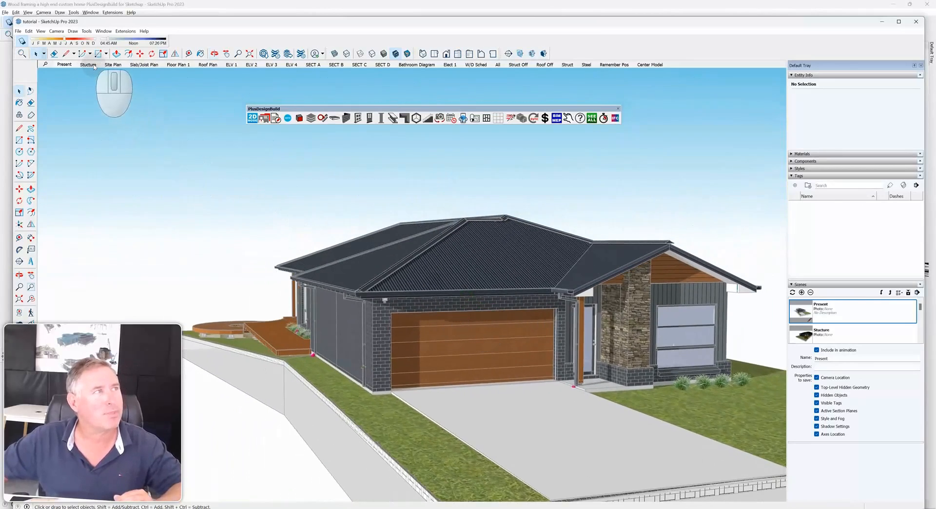
click(88, 64)
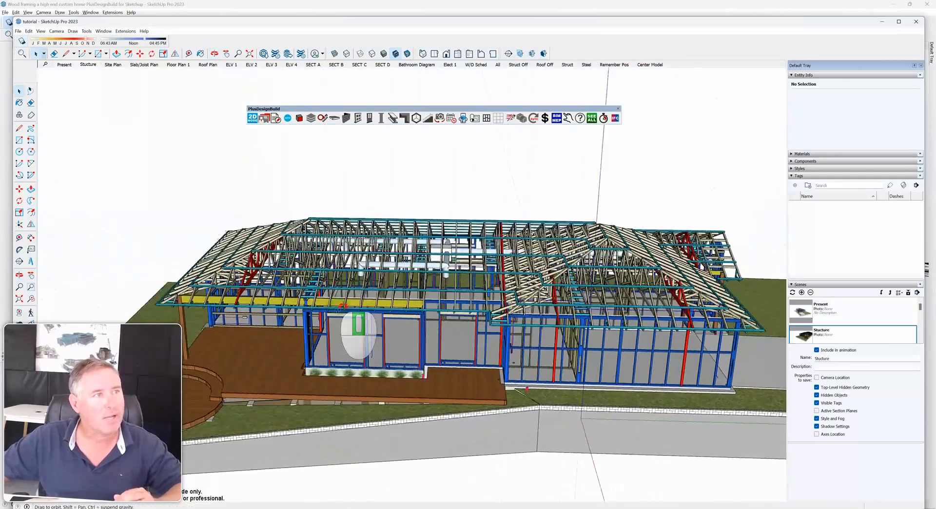
Step: Inspect the framing, then show the ELV 1 line elevation with window W7 and door D2
drag(358, 334, 687, 292)
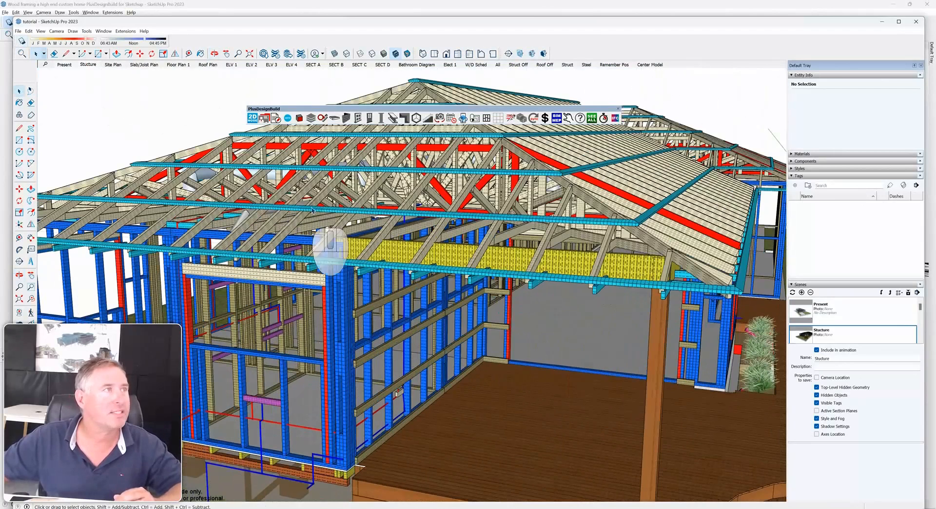
click(230, 64)
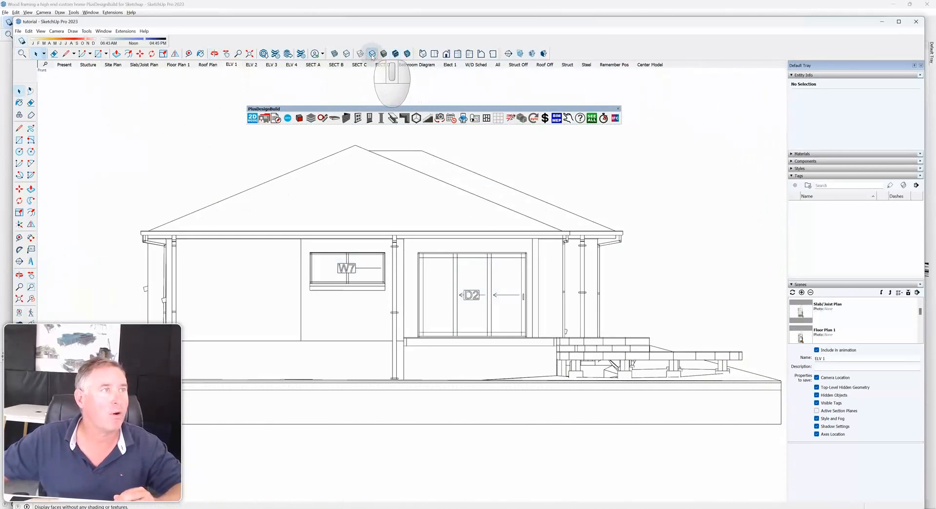
Step: Step through the ELV 2 elevation and further scenes toward the Struct framing view
click(251, 65)
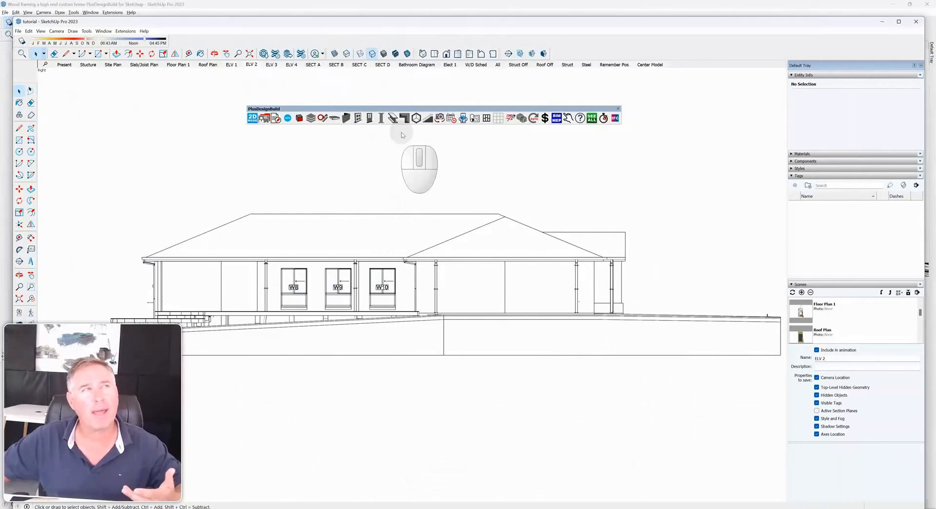
click(417, 64)
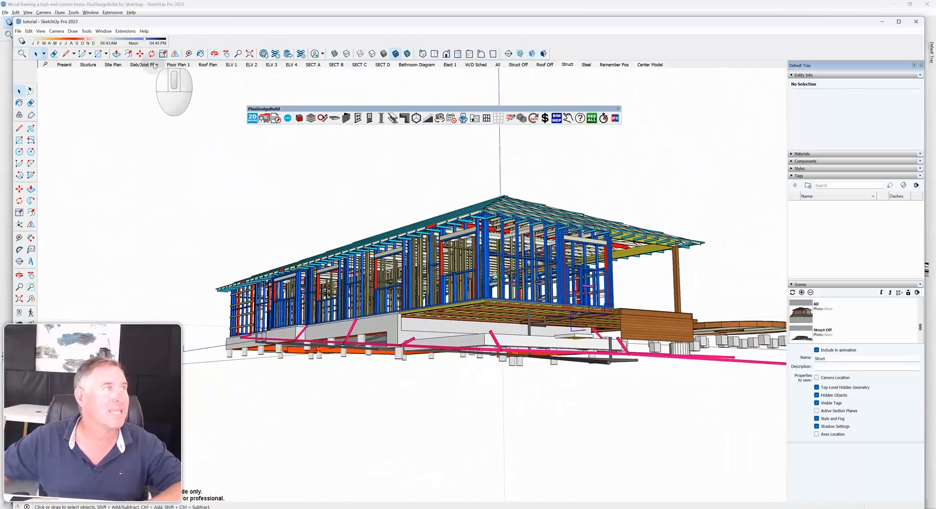
Step: Switch scenes before loading the framed-out tutorial model file
click(142, 64)
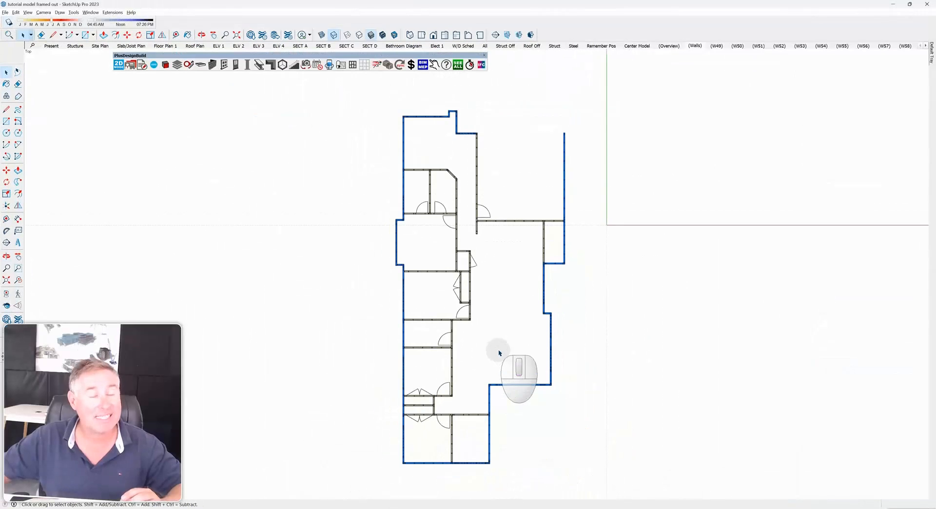
mouse_move(444, 325)
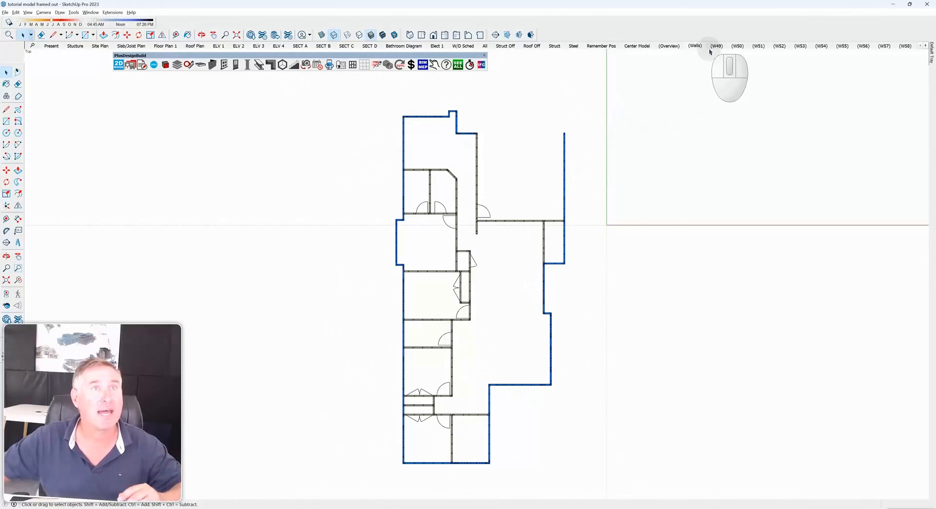
Step: Show the wall frames alone in 3D, then a single WS wall frame flat-on
click(669, 45)
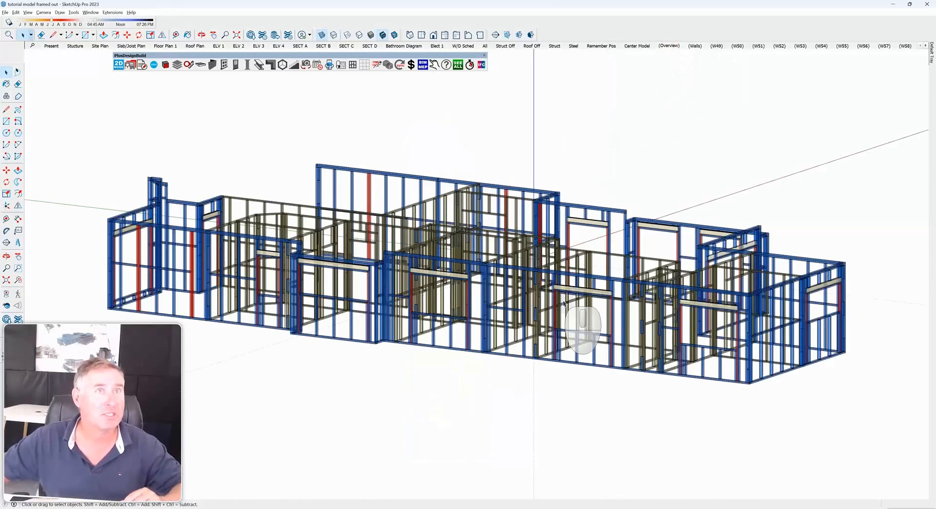
click(716, 46)
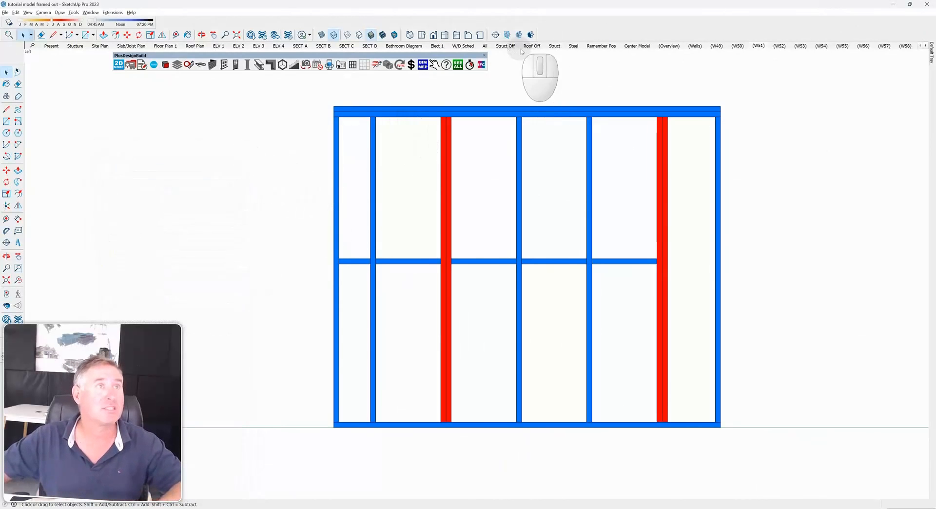
Step: Return to the Struct scene of the whole framed house with roof trusses and pipework
click(554, 46)
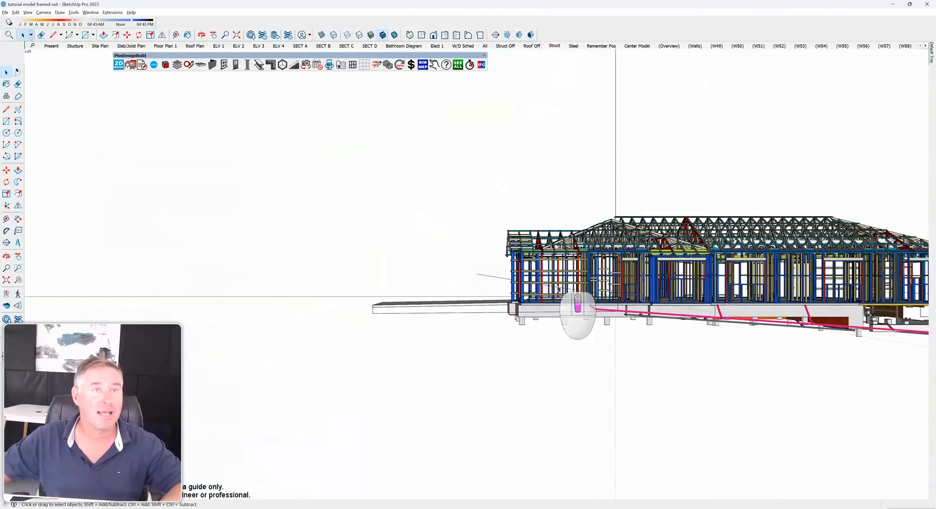
drag(579, 310, 785, 388)
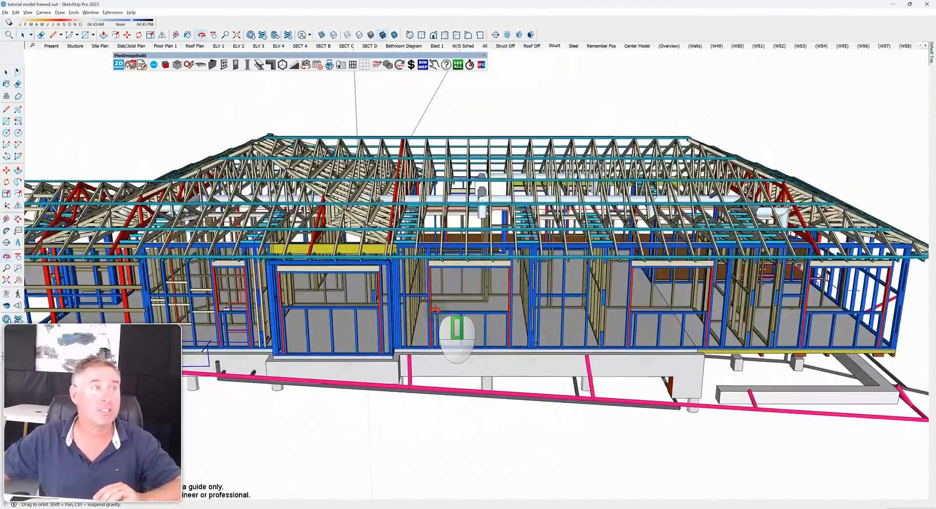
drag(456, 338, 346, 318)
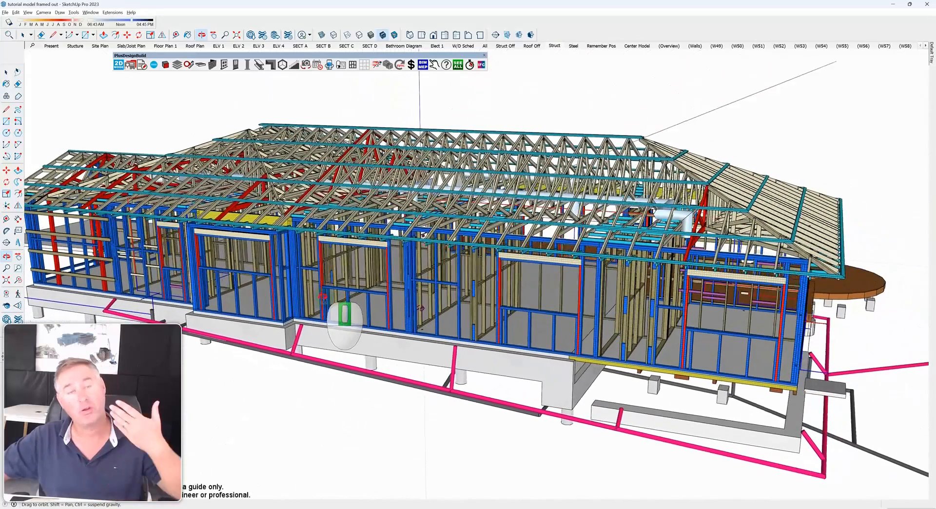
drag(343, 322, 320, 322)
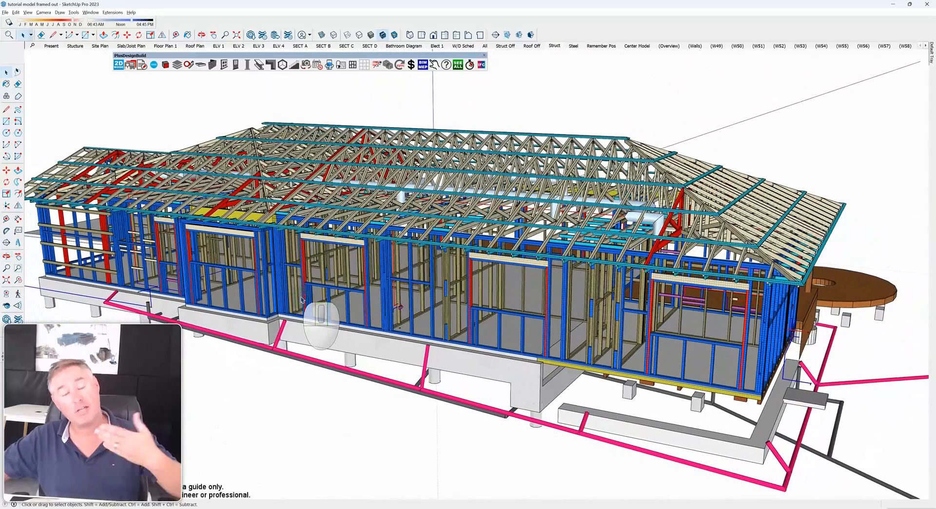